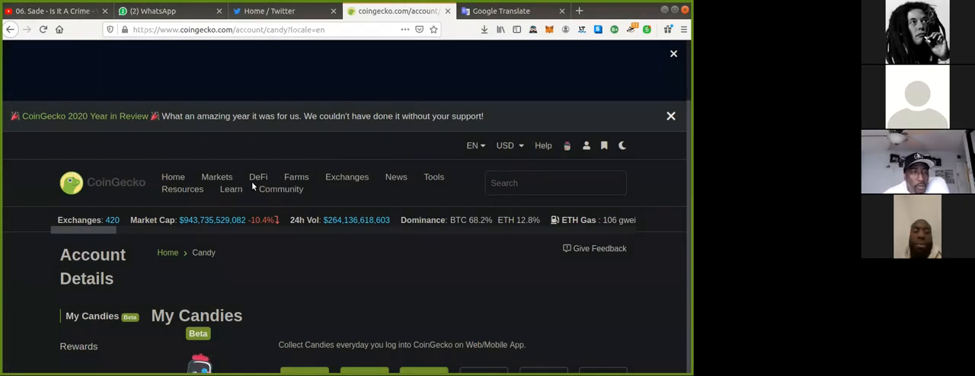
{"action": "mouse_move", "coordinate": [116, 183]}
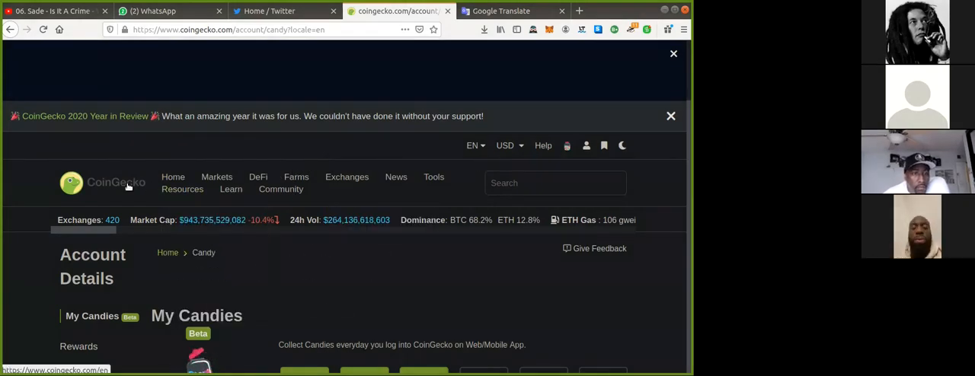
- Leave the candies page for the home page and bring the market-cap price table (Bitcoin, Ethereum, Tether, XRP) into view
{"action": "left_click", "coordinate": [116, 183]}
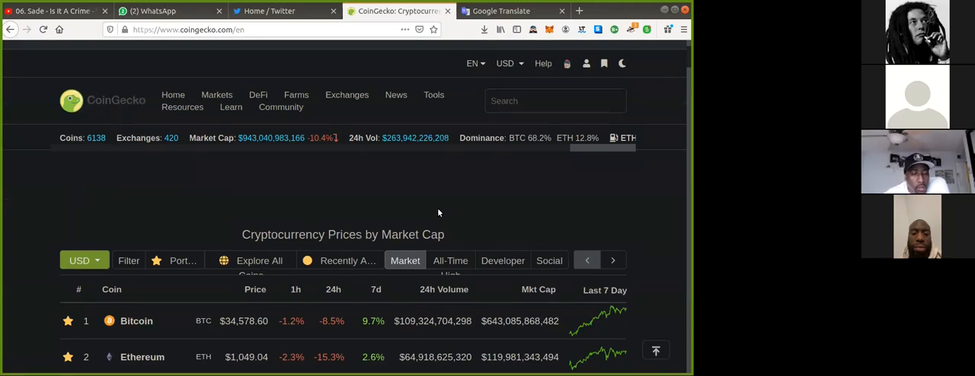
{"action": "scroll", "scroll_direction": "down", "scroll_amount": 3}
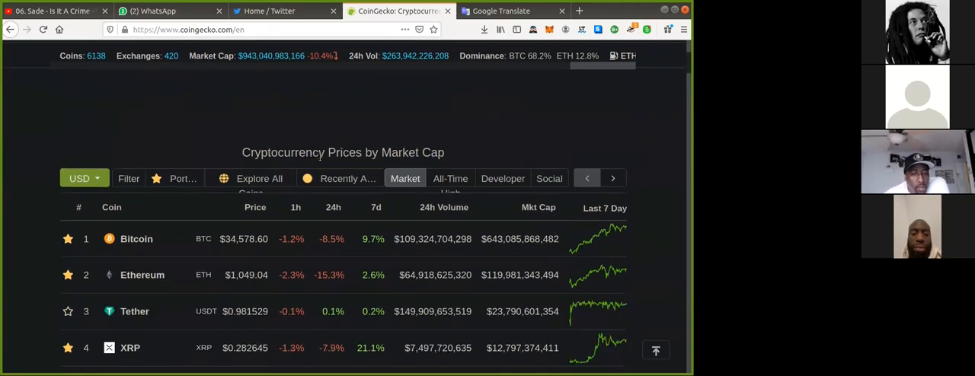
{"action": "scroll", "scroll_direction": "down", "scroll_amount": 3}
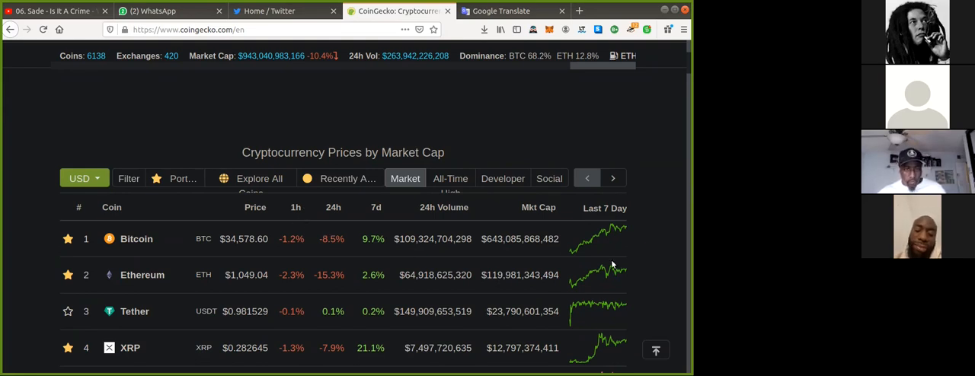
{"action": "mouse_move", "coordinate": [608, 259]}
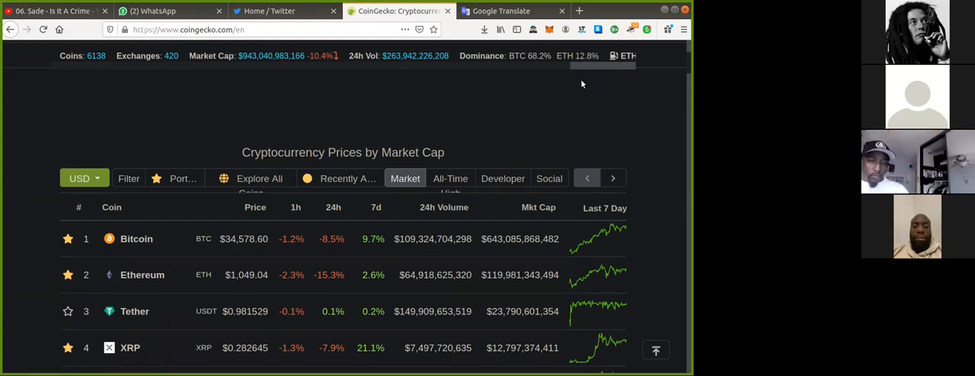
{"action": "mouse_move", "coordinate": [587, 155]}
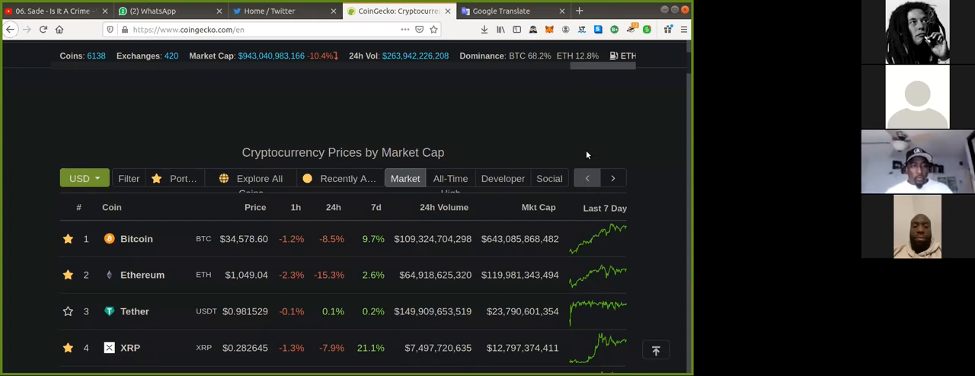